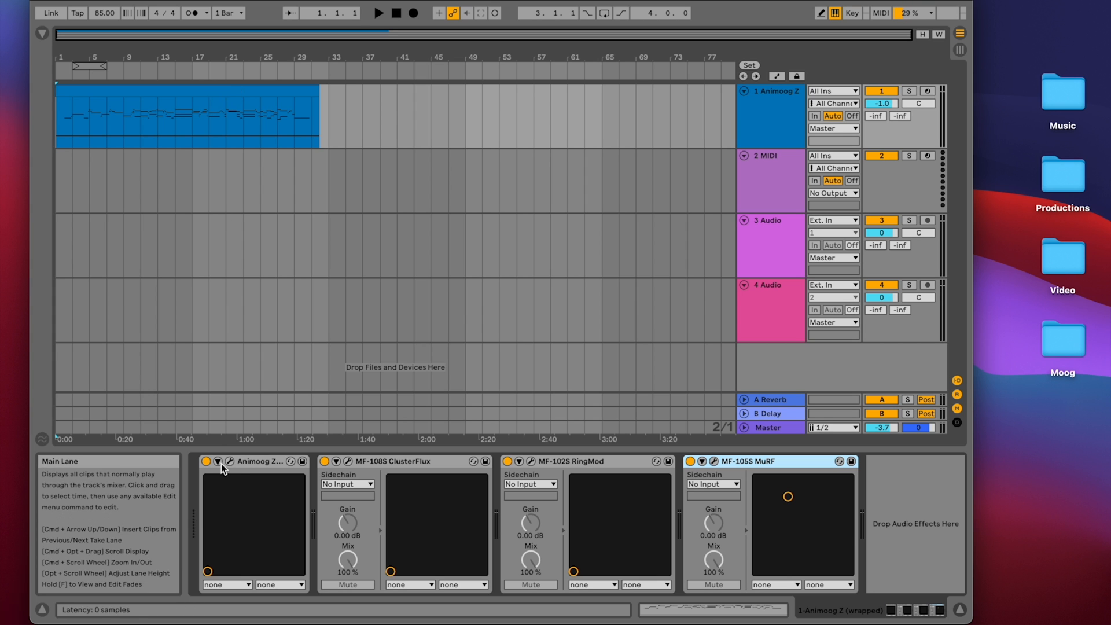
{"action": "mouse_move", "coordinate": [244, 468]}
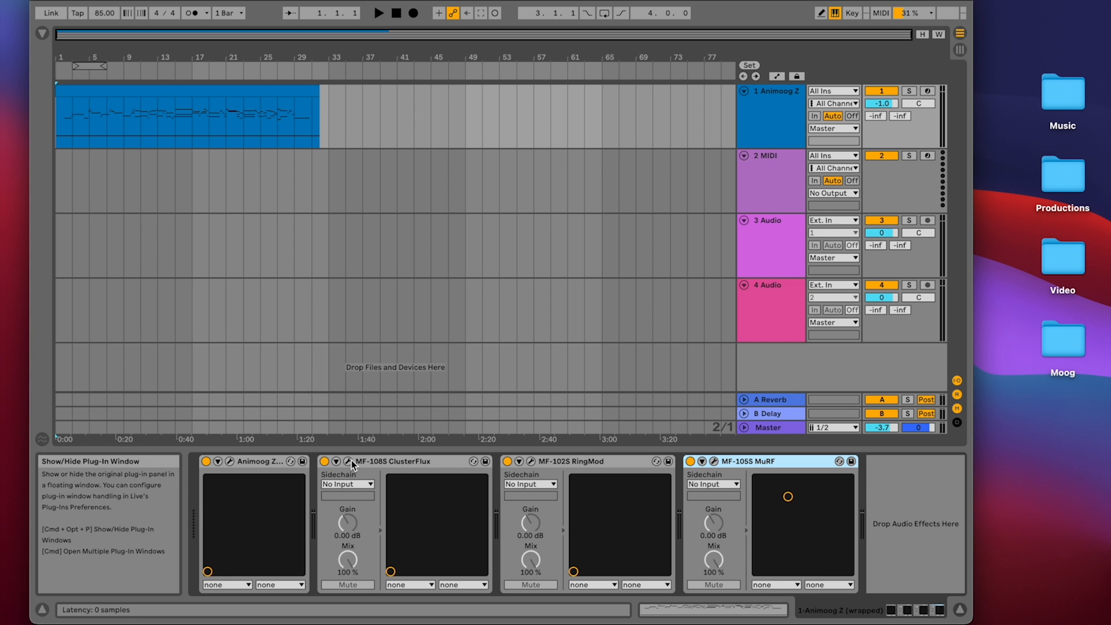
- Show the MF-108S ClusterFlux plug-in in its own floating window
{"action": "left_click", "coordinate": [363, 461]}
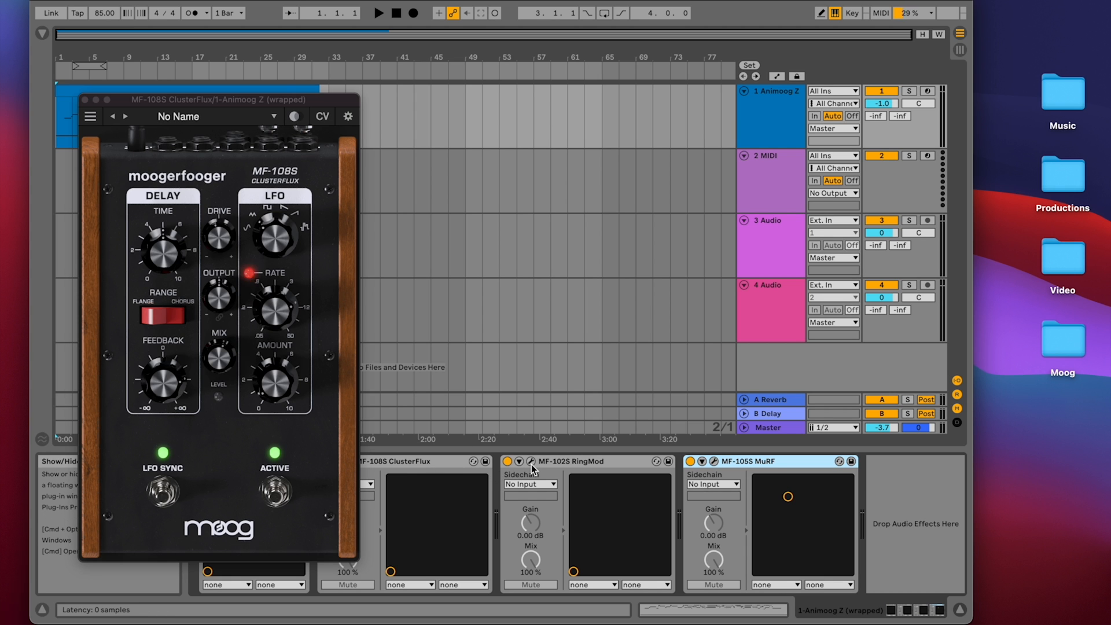
- Show the MF-102S RingMod (Slow Leslie) plug-in window beside ClusterFlux
{"action": "left_click", "coordinate": [530, 461]}
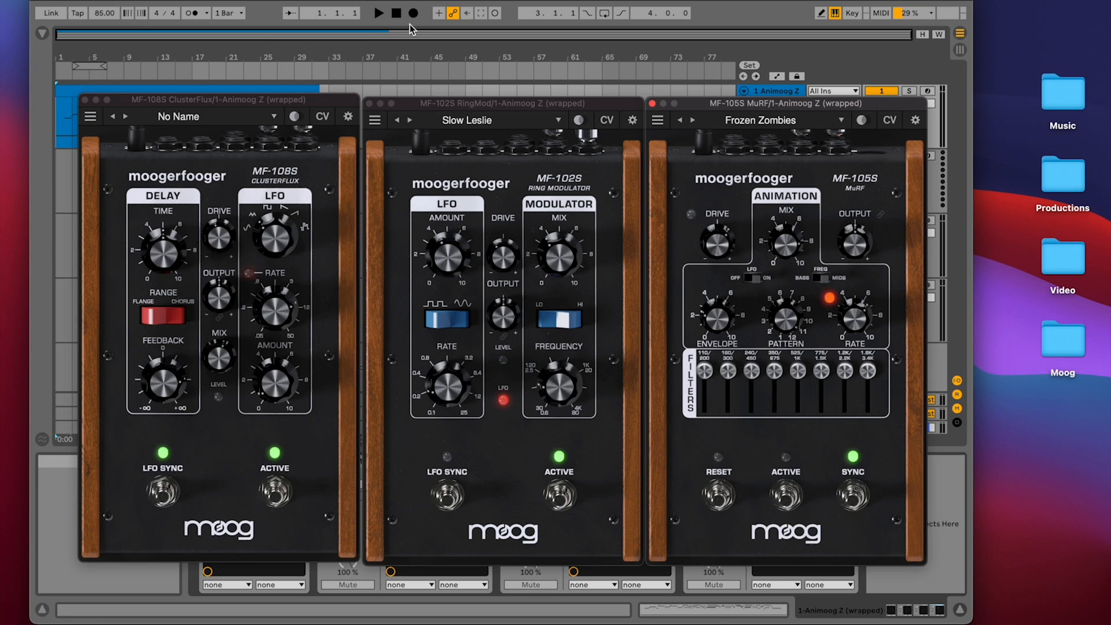
- Play the arrangement and record a RingMod Mix automation bump between bars 9 and 13
{"action": "left_click", "coordinate": [377, 13]}
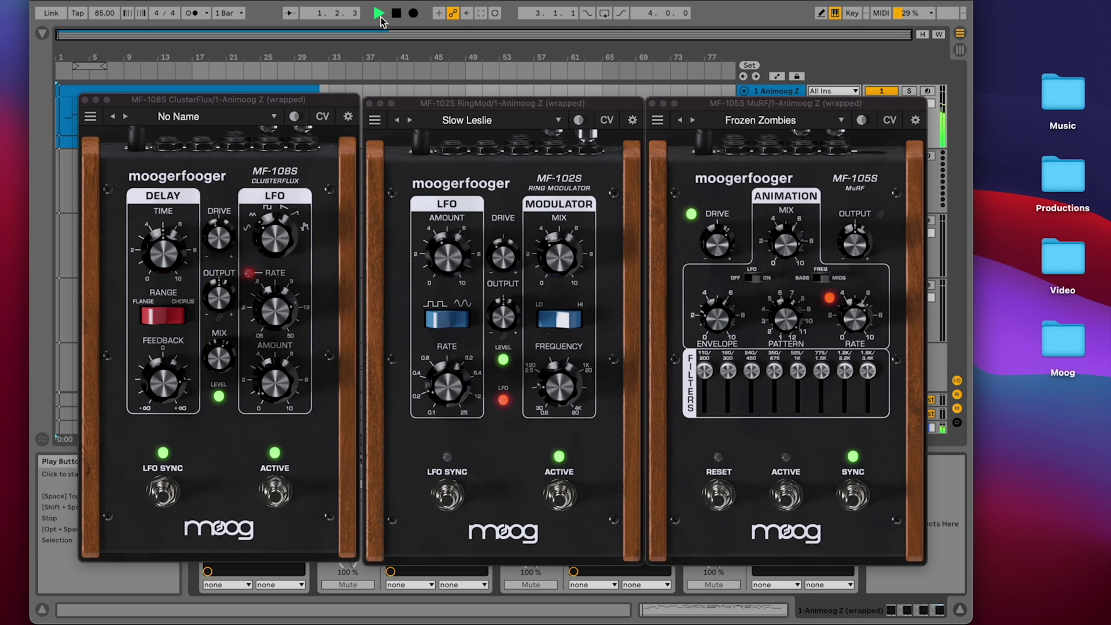
{"action": "left_click", "coordinate": [378, 12]}
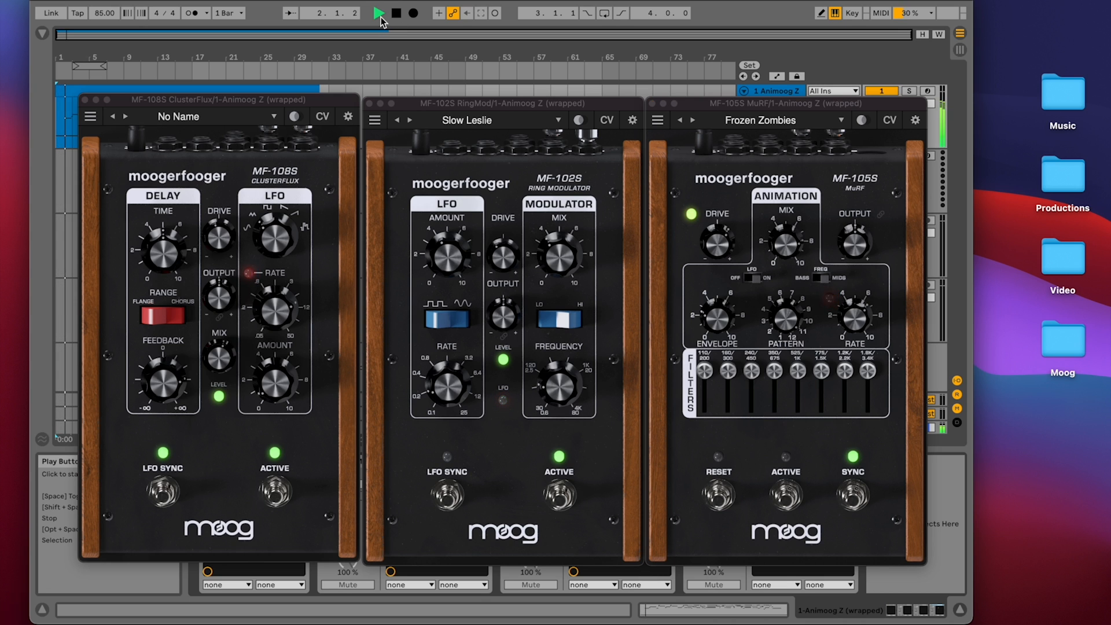
{"action": "left_click", "coordinate": [378, 13]}
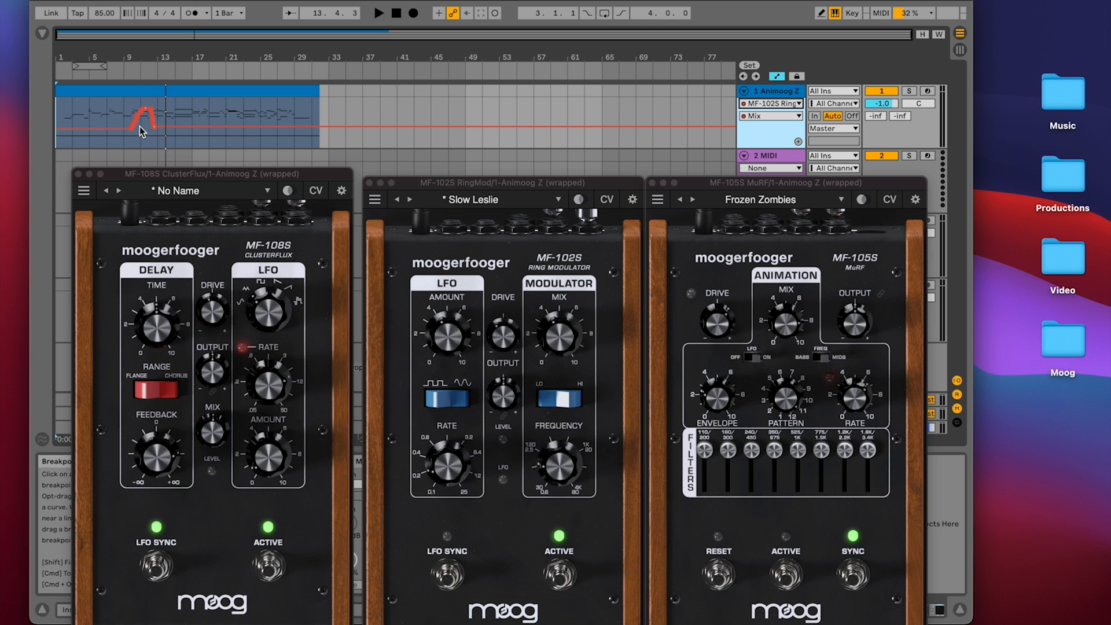
- Raise the RingMod Mix envelope to a held higher level after the bump and restart playback
{"action": "left_click", "coordinate": [769, 116]}
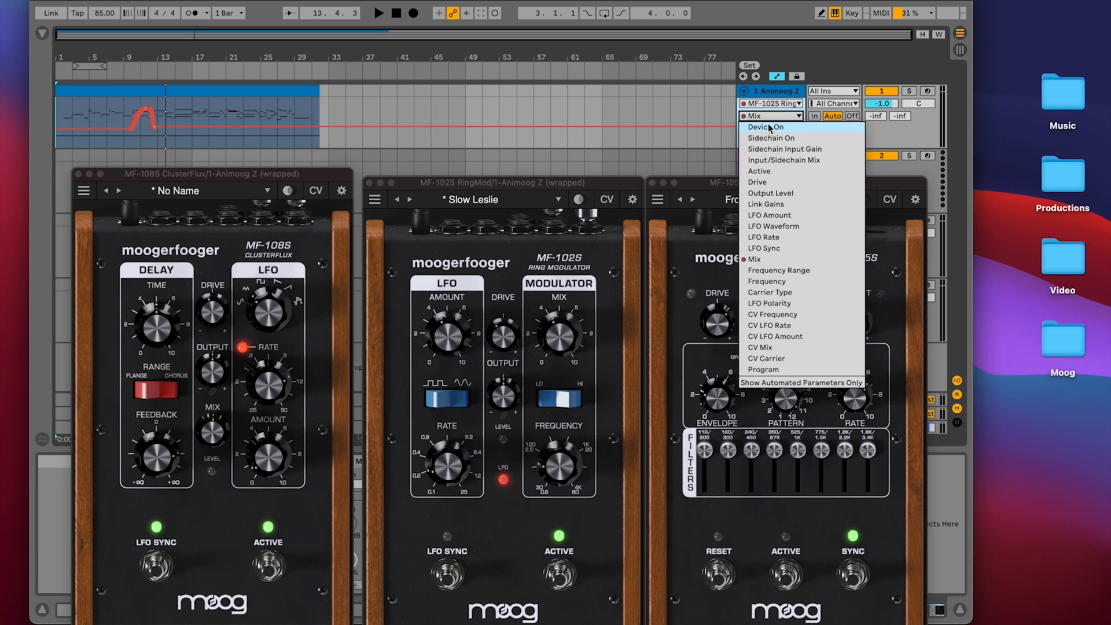
{"action": "mouse_move", "coordinate": [778, 271]}
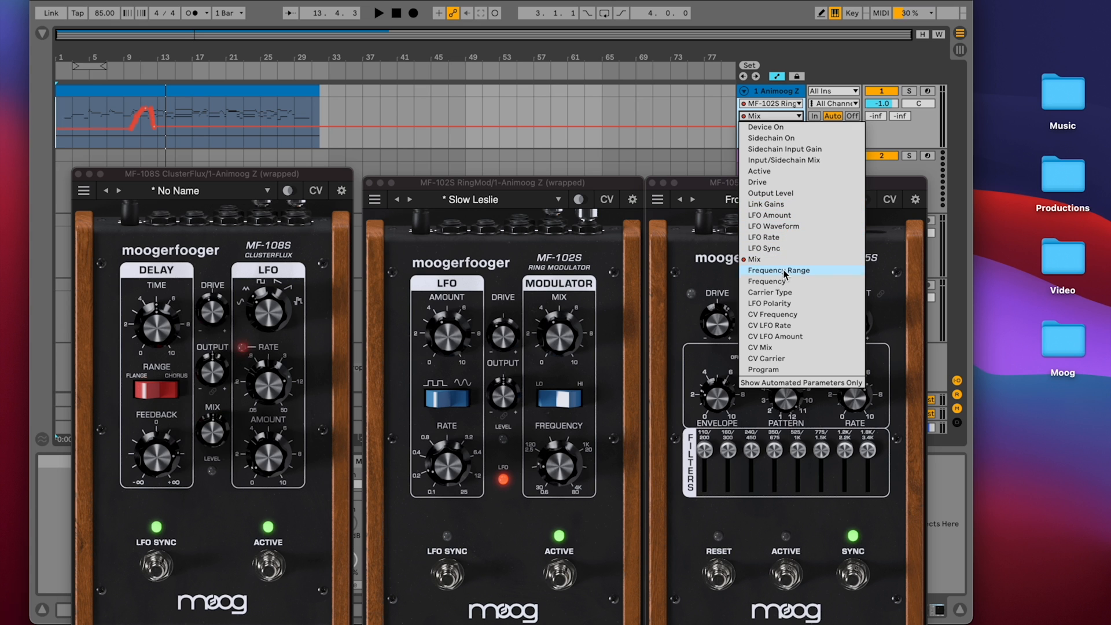
{"action": "mouse_move", "coordinate": [803, 181]}
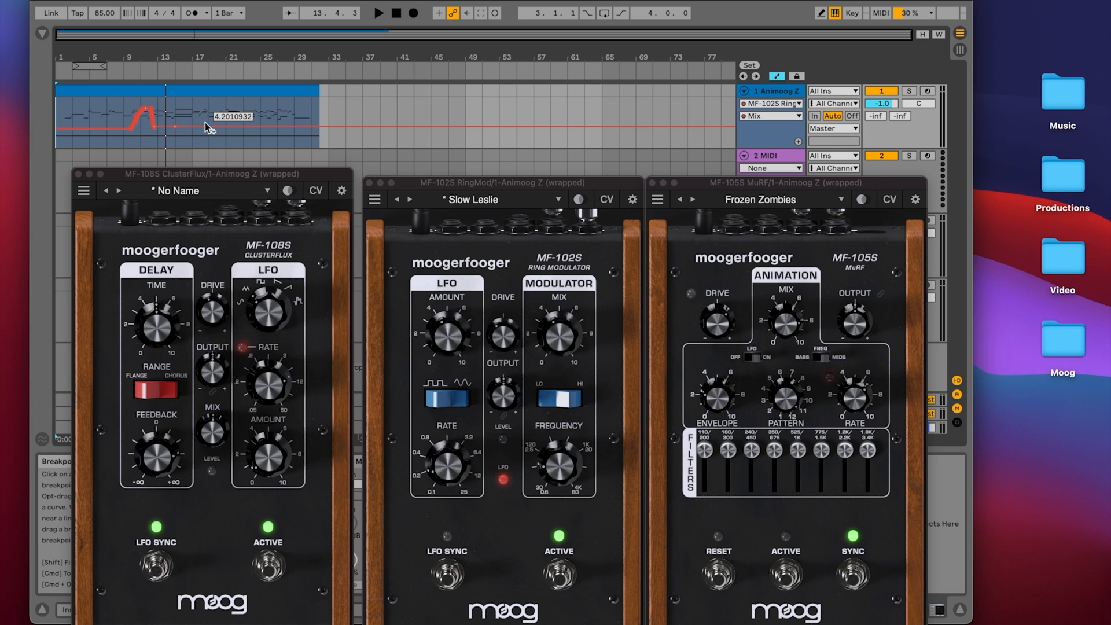
{"action": "left_click_drag", "start_coordinate": [209, 126], "coordinate": [229, 103]}
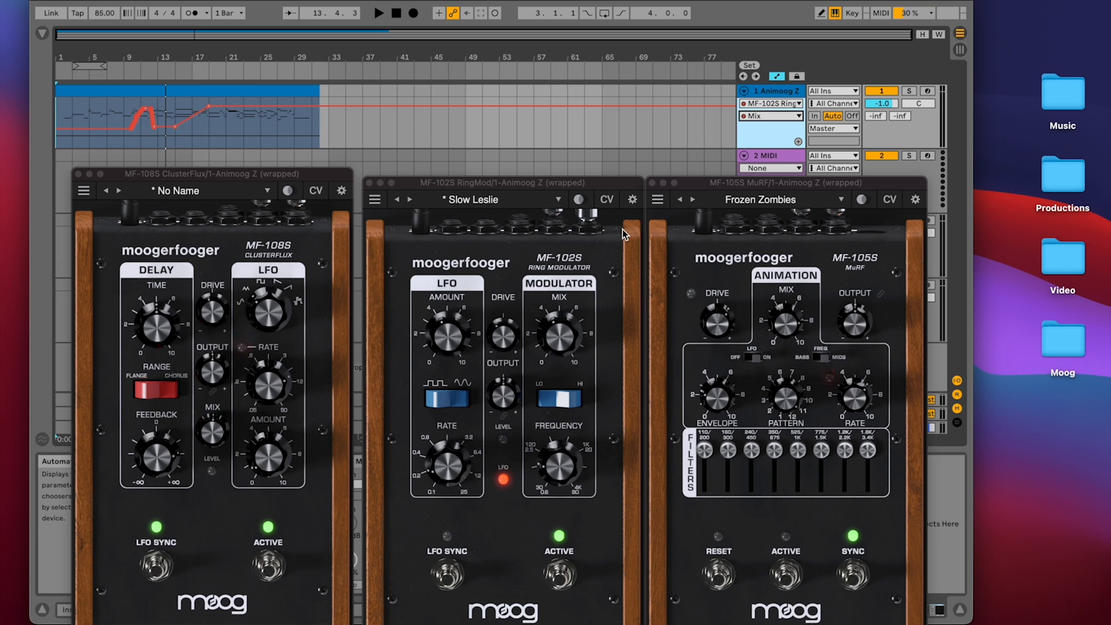
{"action": "left_click", "coordinate": [377, 13]}
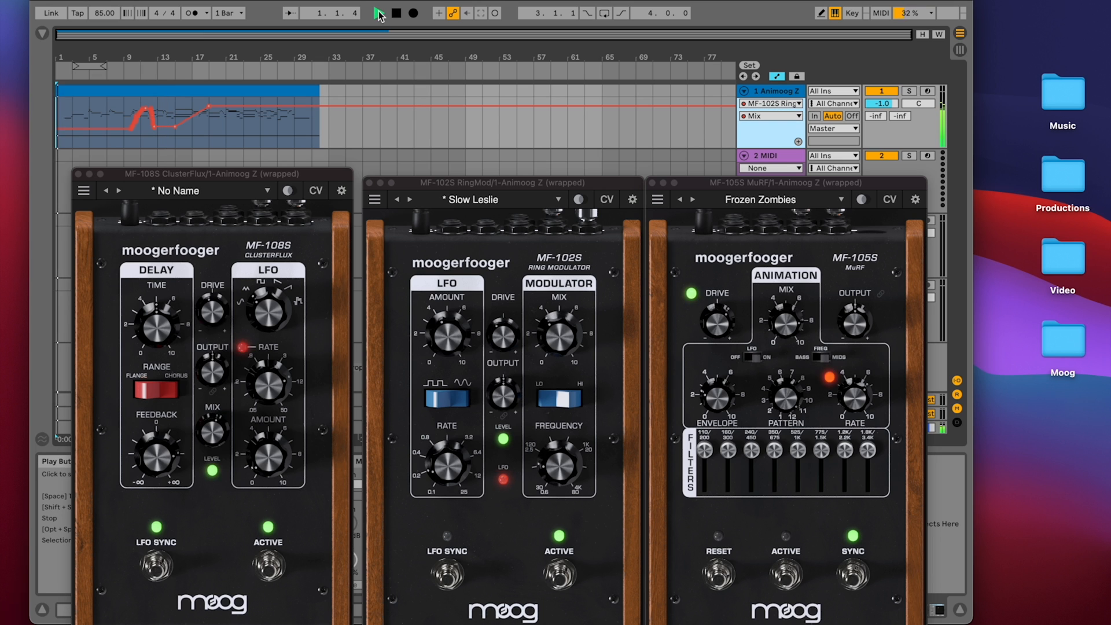
- Restart playback while setting up the RingMod FREQ CV jack for automation
{"action": "left_click", "coordinate": [377, 13]}
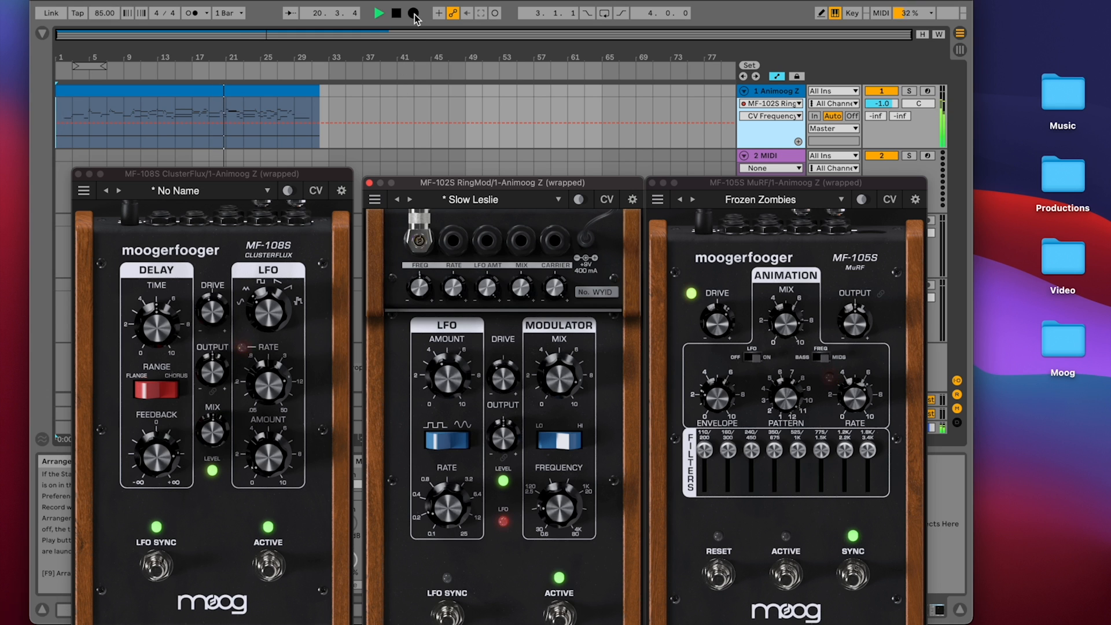
- Record a CV Frequency automation dip around bar 27, stop, and hide the RingMod CV panel
{"action": "left_click", "coordinate": [413, 13]}
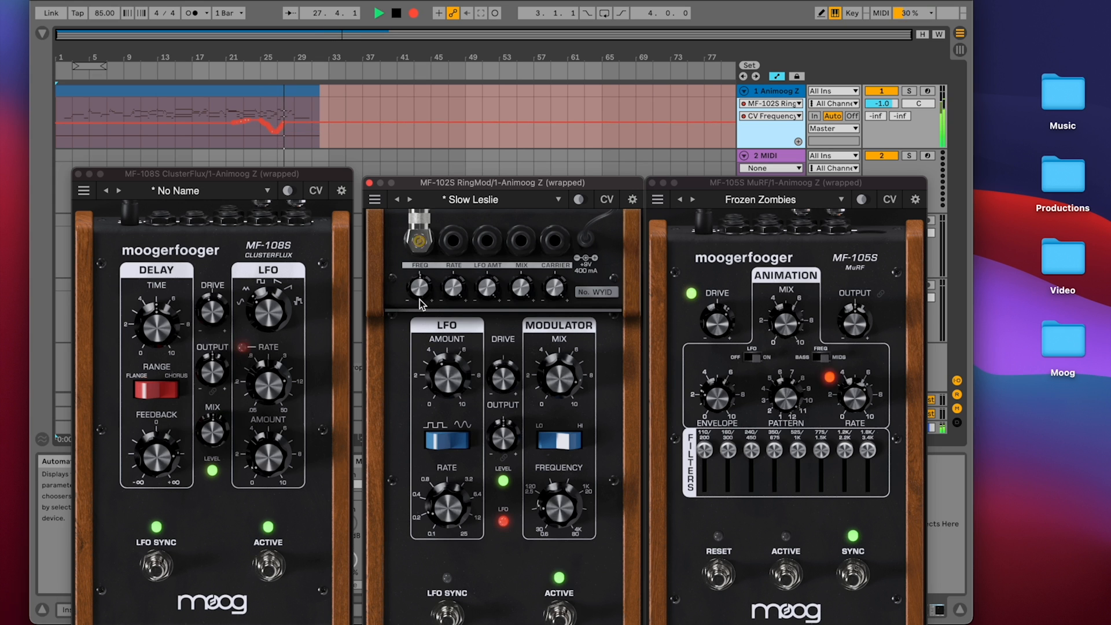
{"action": "left_click", "coordinate": [398, 12]}
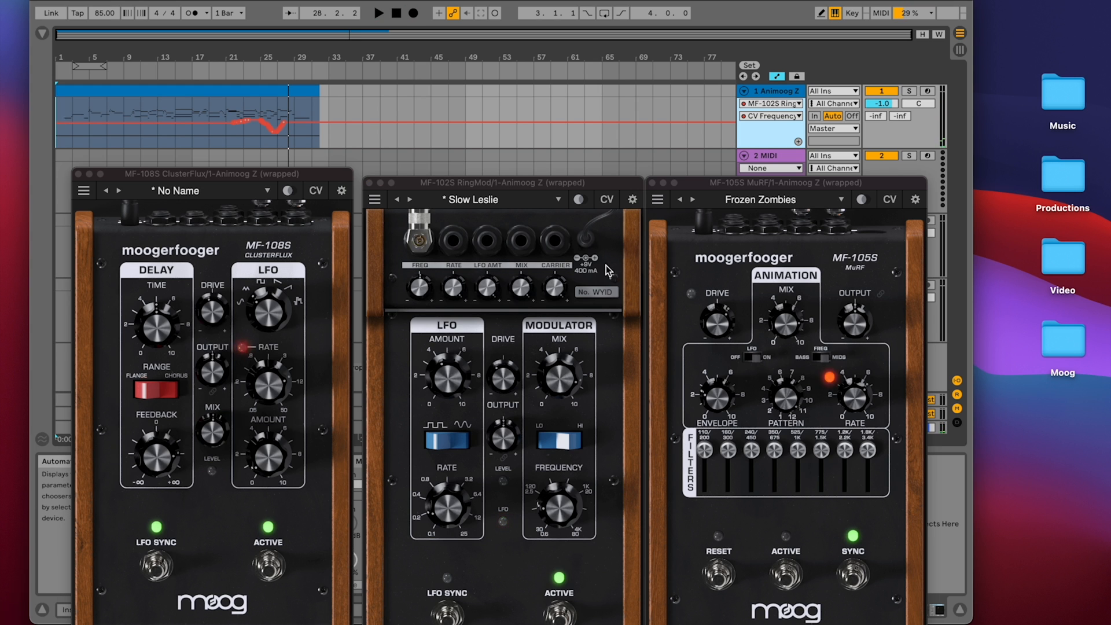
{"action": "left_click", "coordinate": [403, 13]}
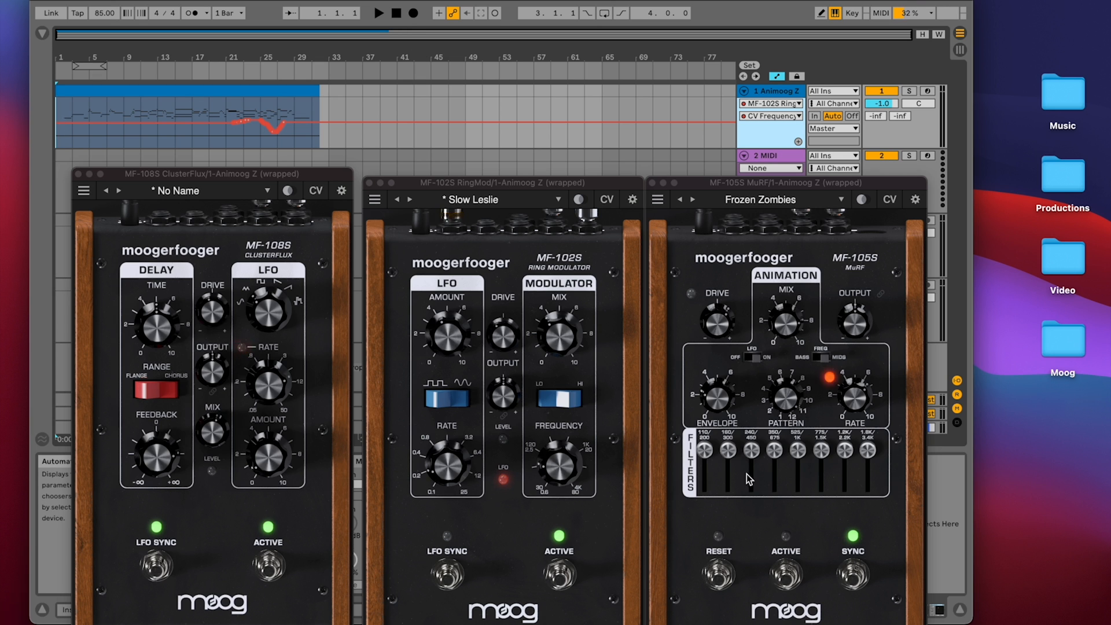
- Play from the start, load the MuRF Whispering Grass preset and reveal its CV jack options
{"action": "left_click", "coordinate": [380, 13]}
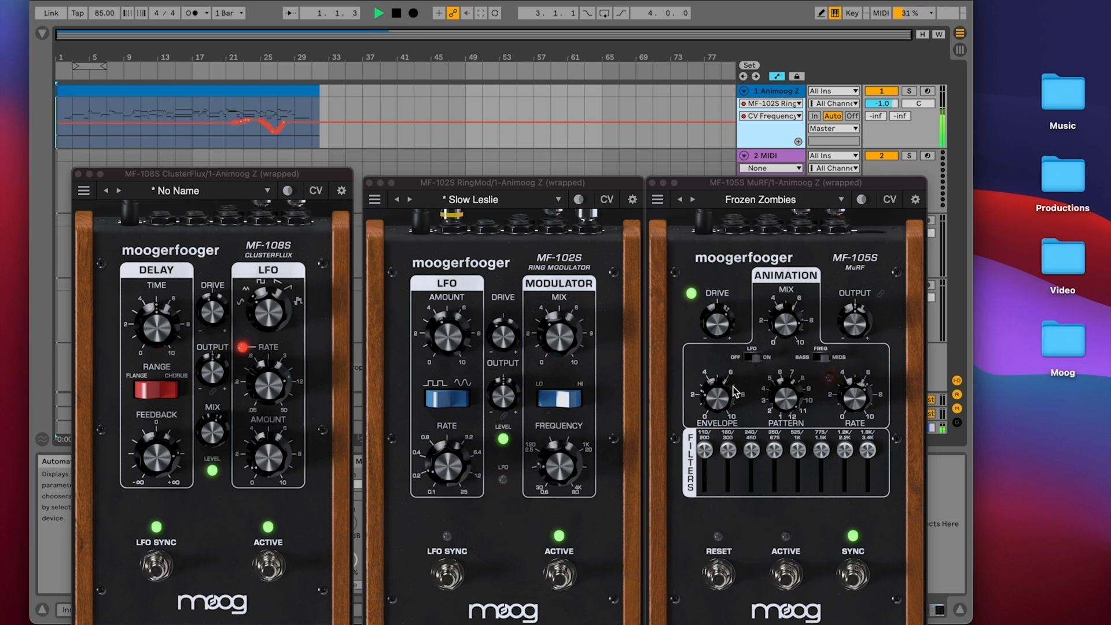
{"action": "left_click", "coordinate": [787, 572]}
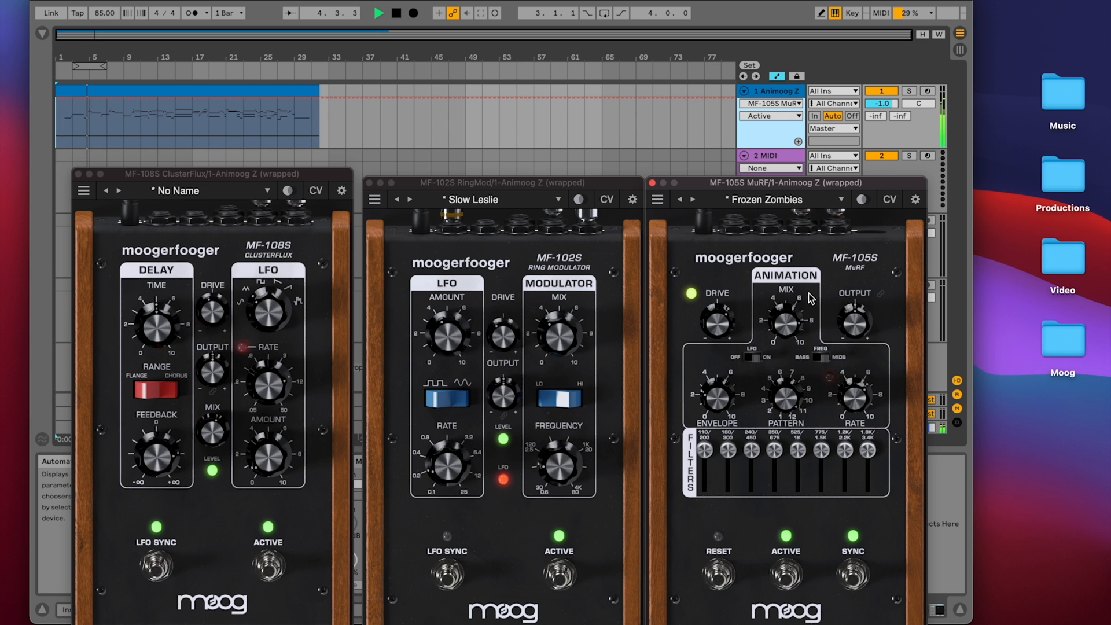
{"action": "left_click", "coordinate": [766, 199]}
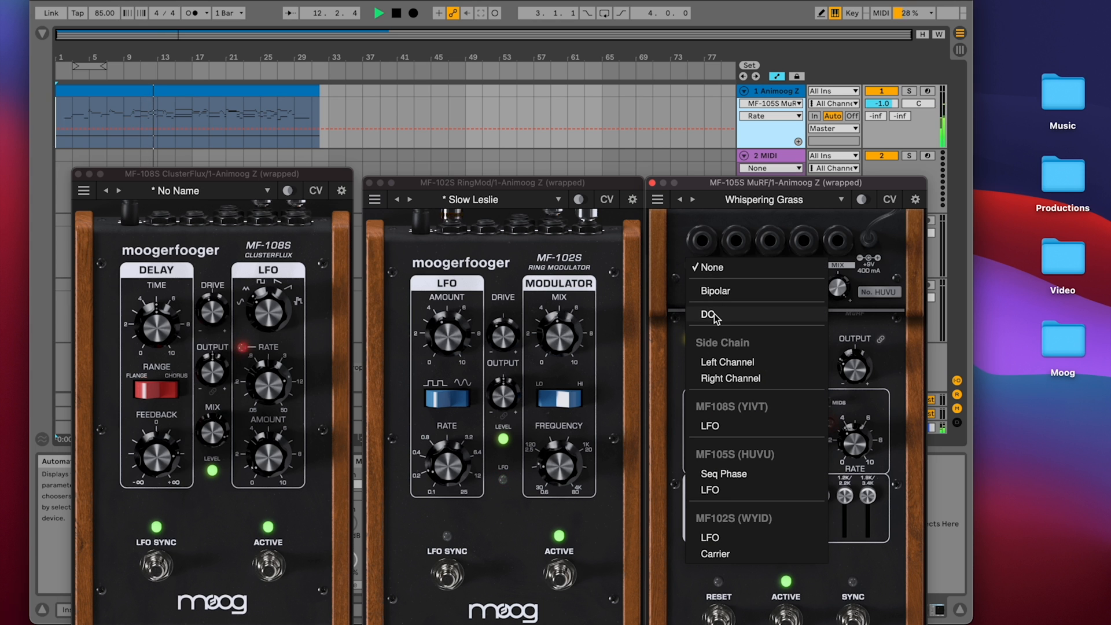
- Set the MuRF RATE CV jack source to DC
{"action": "left_click", "coordinate": [708, 314]}
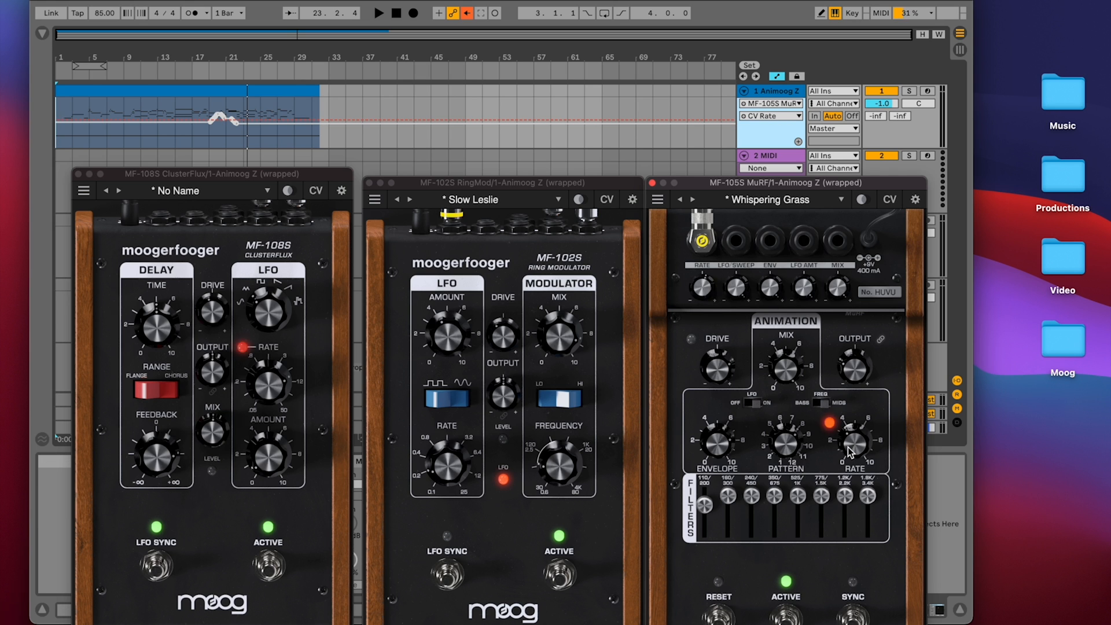
{"action": "mouse_move", "coordinate": [844, 458]}
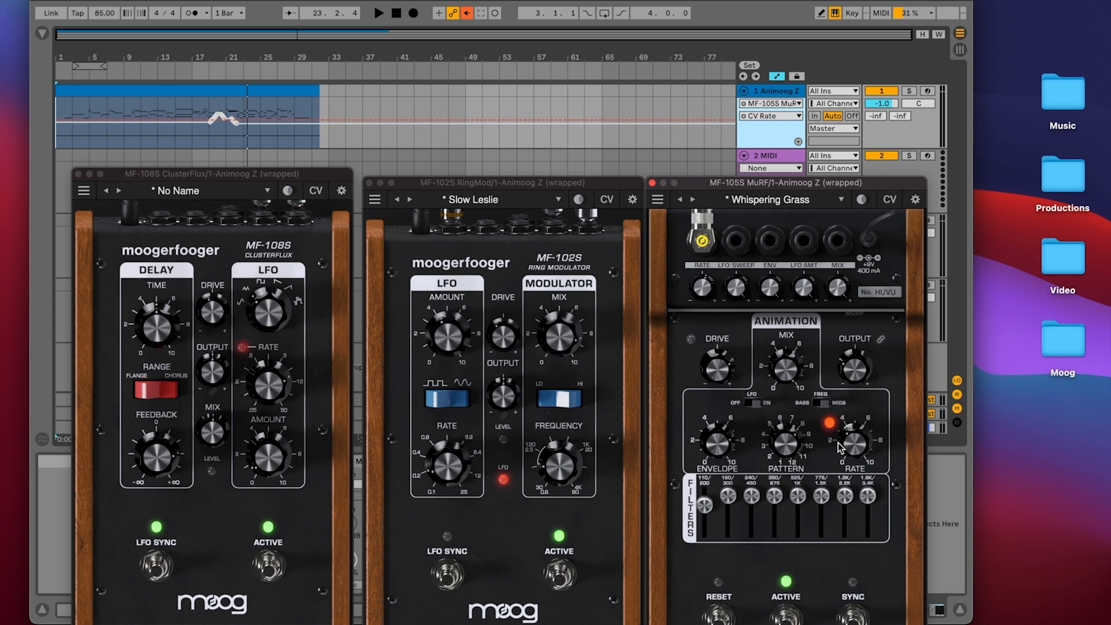